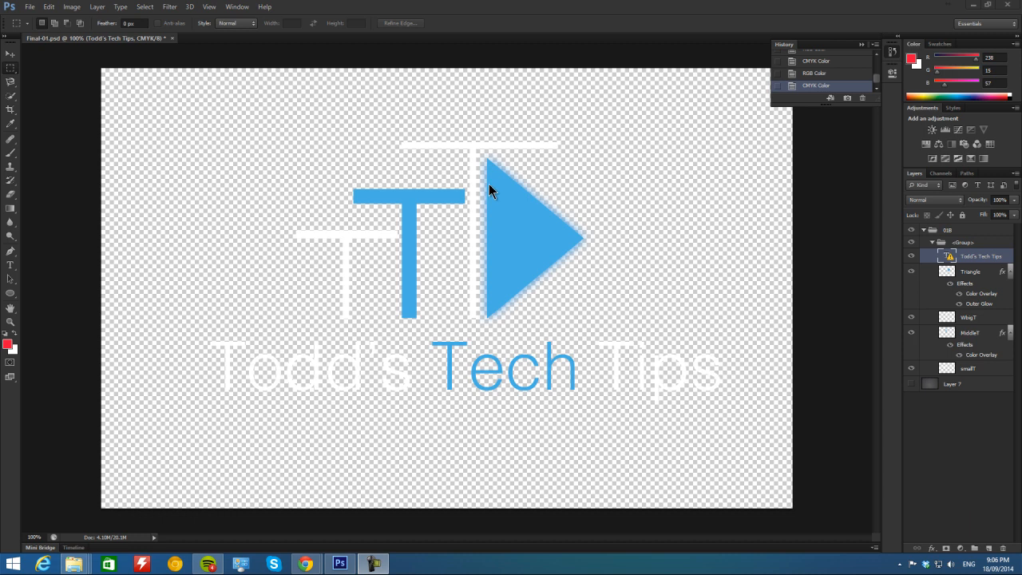
pyautogui.moveTo(423, 180)
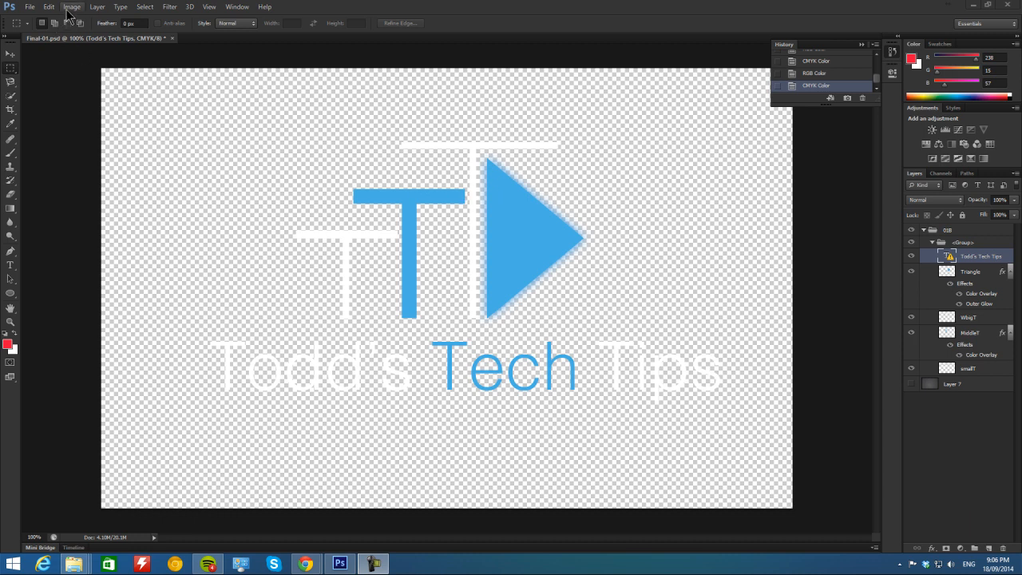
pyautogui.moveTo(198, 174)
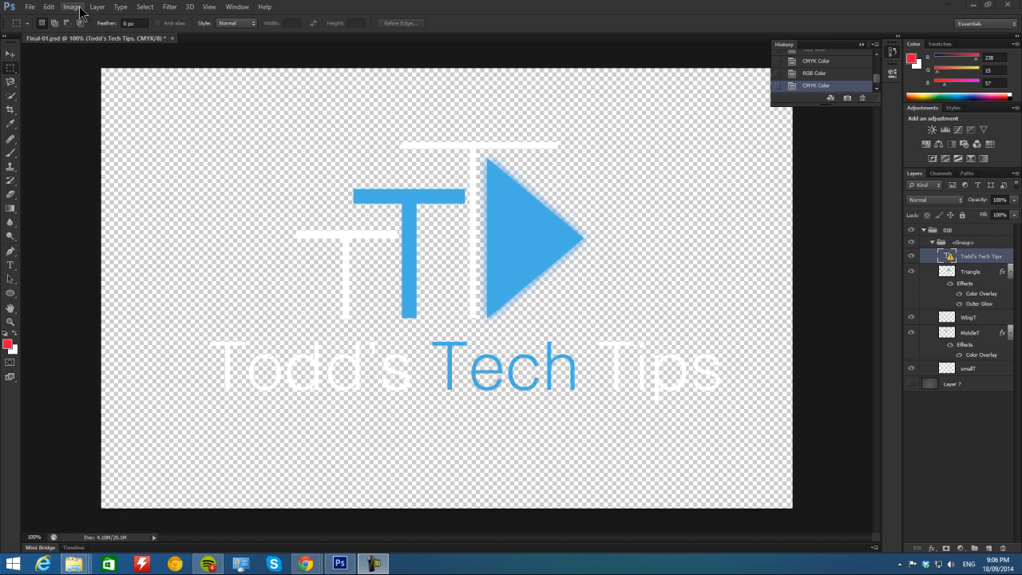
# Step: Open the Image > Mode menu, showing CMYK Color as the logo's current mode
pyautogui.click(72, 6)
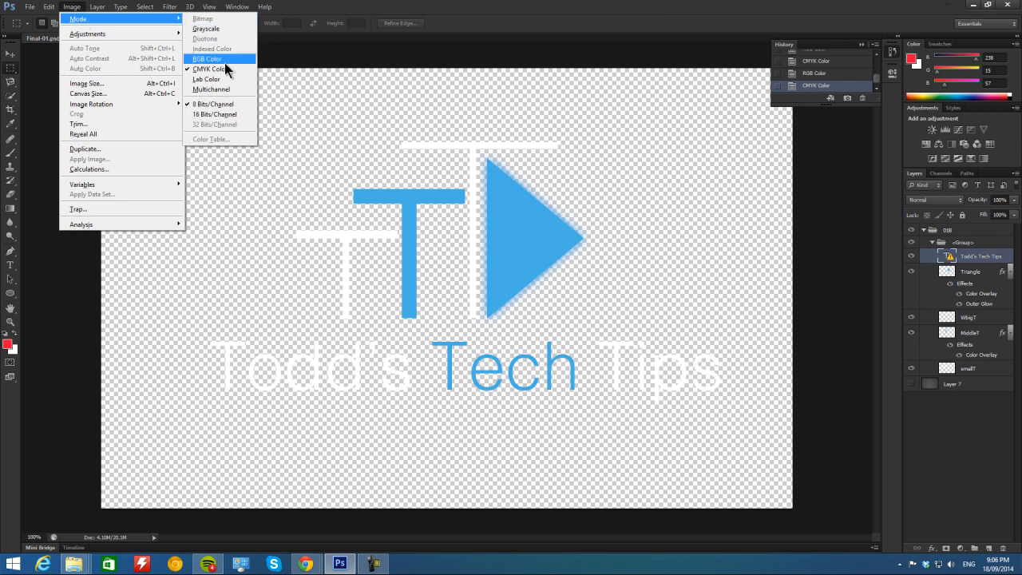
pyautogui.moveTo(241, 70)
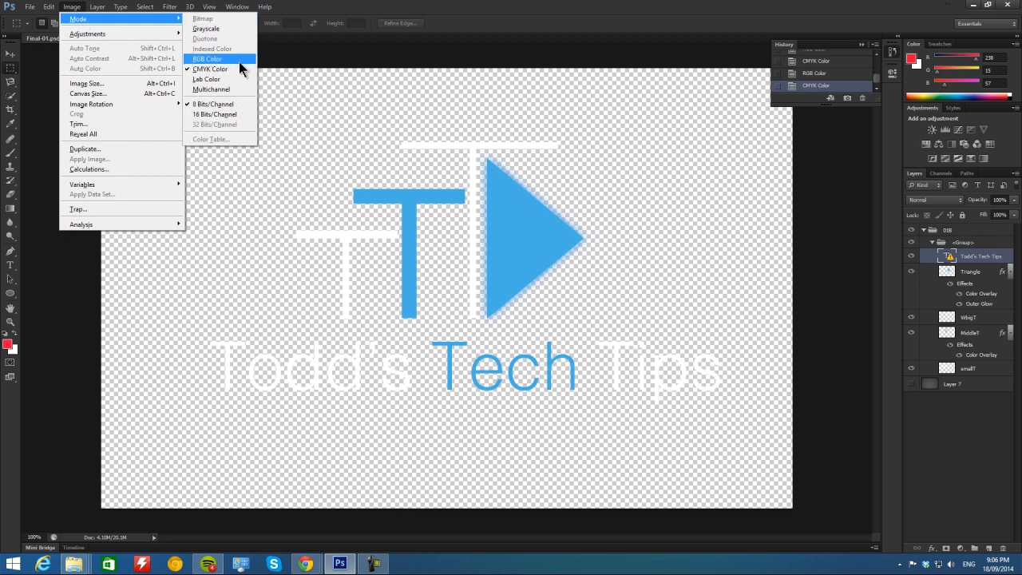
pyautogui.moveTo(210, 69)
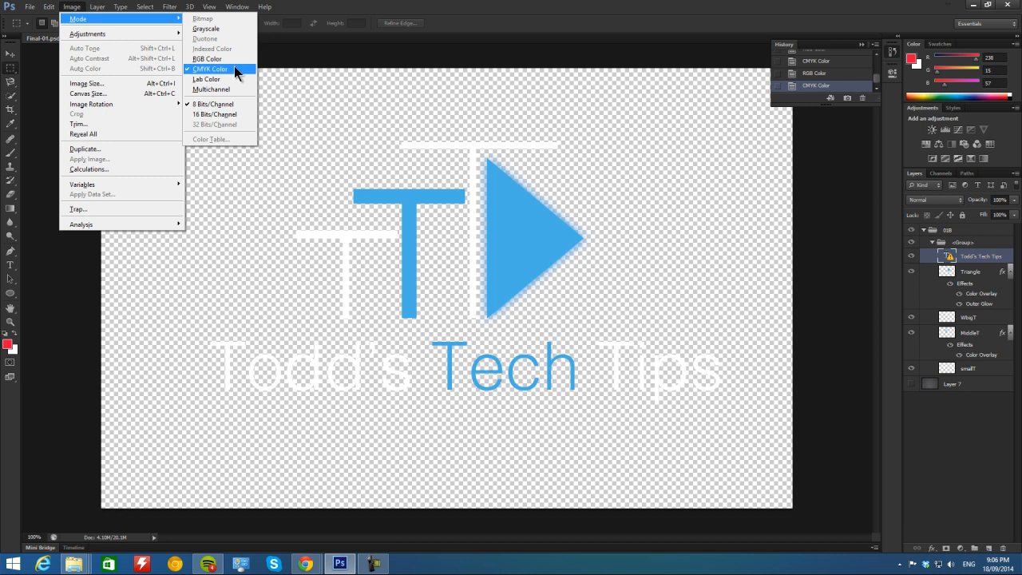
pyautogui.moveTo(207, 58)
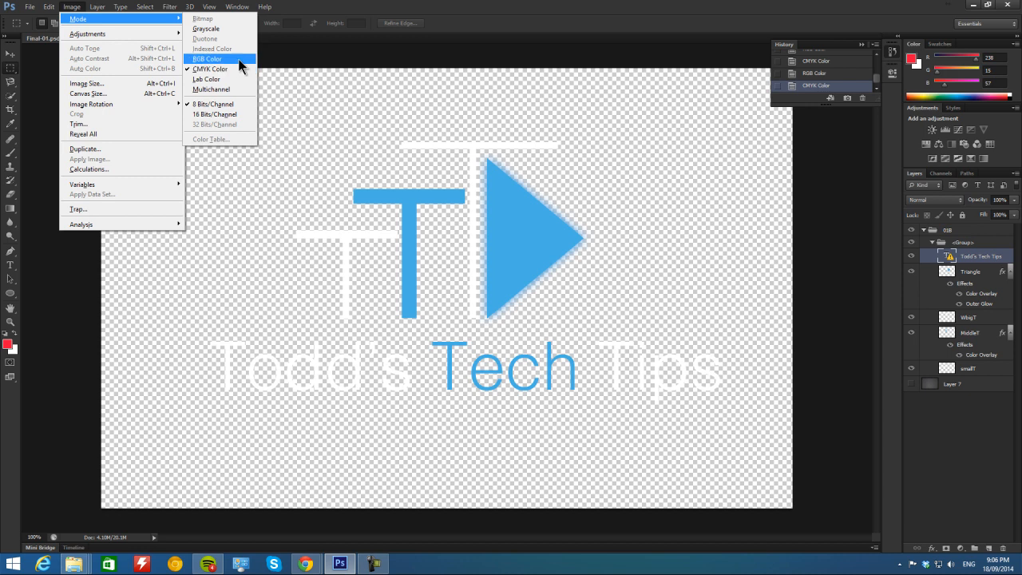
# Step: Switch the logo to RGB Color and choose Don't Merge to keep layers separate
pyautogui.click(207, 59)
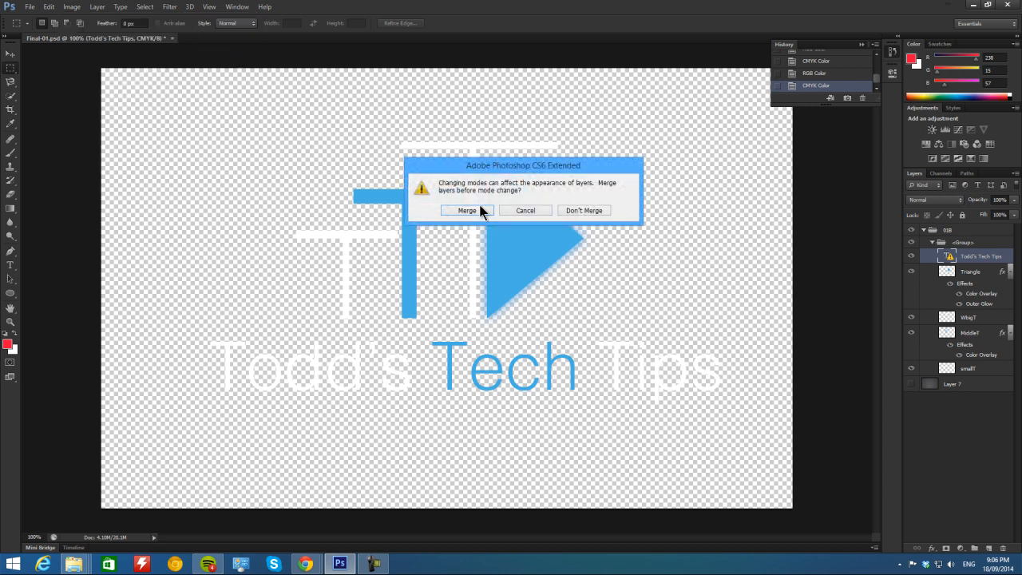
pyautogui.moveTo(583, 214)
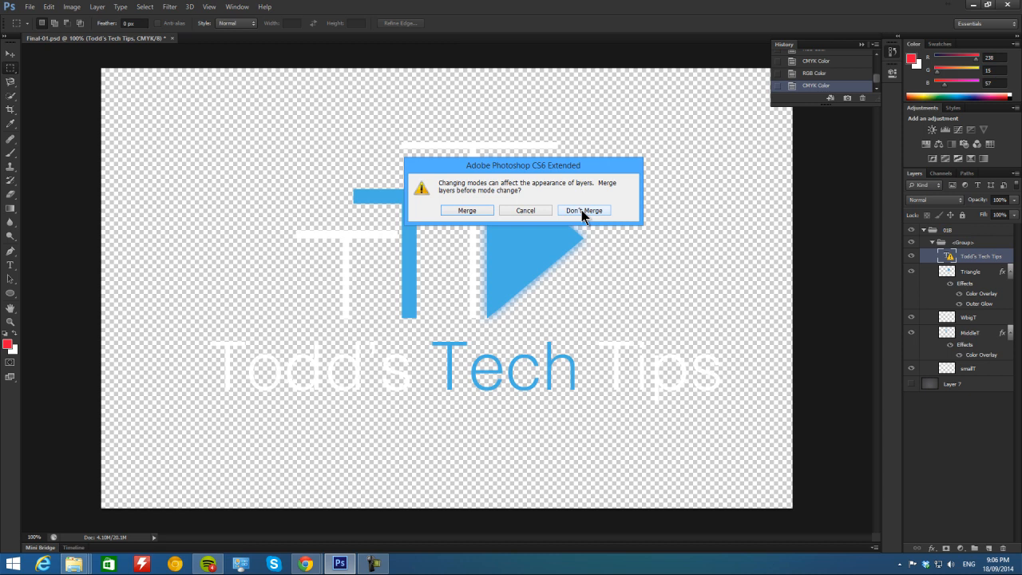
pyautogui.click(583, 210)
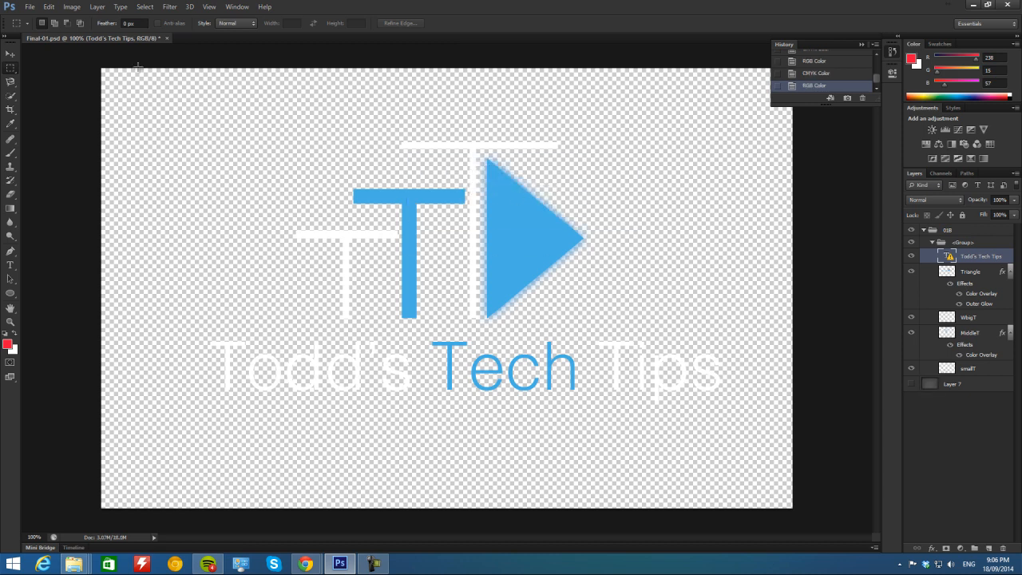
# Step: Review the Format list in the Save As dialog, then cancel without saving
pyautogui.click(30, 6)
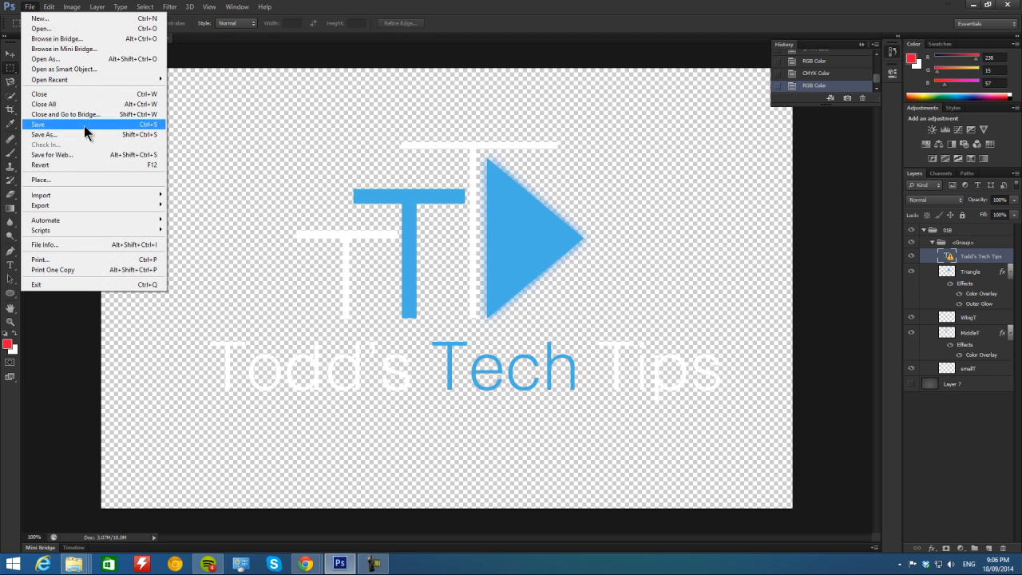
pyautogui.click(38, 124)
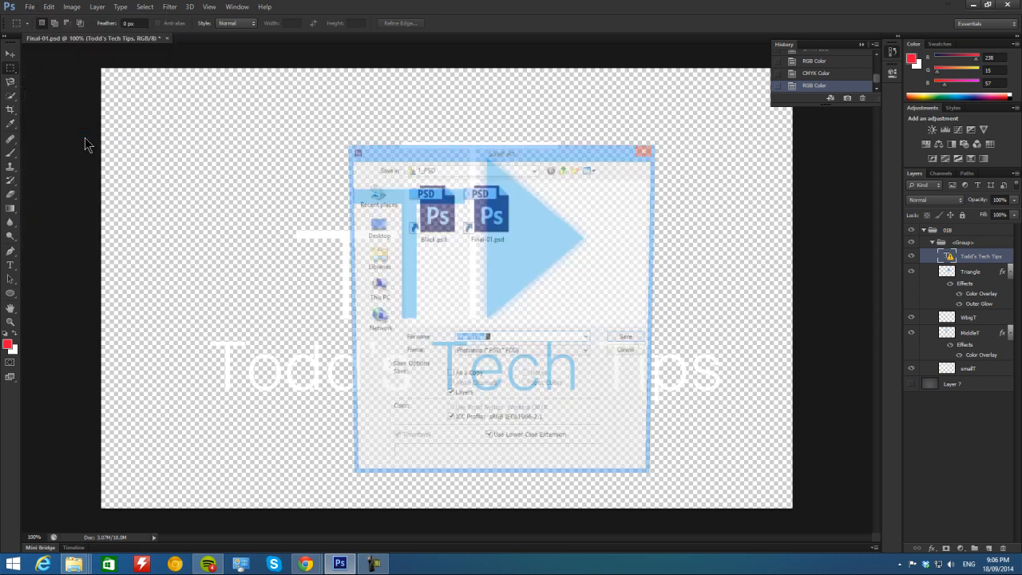
pyautogui.click(523, 354)
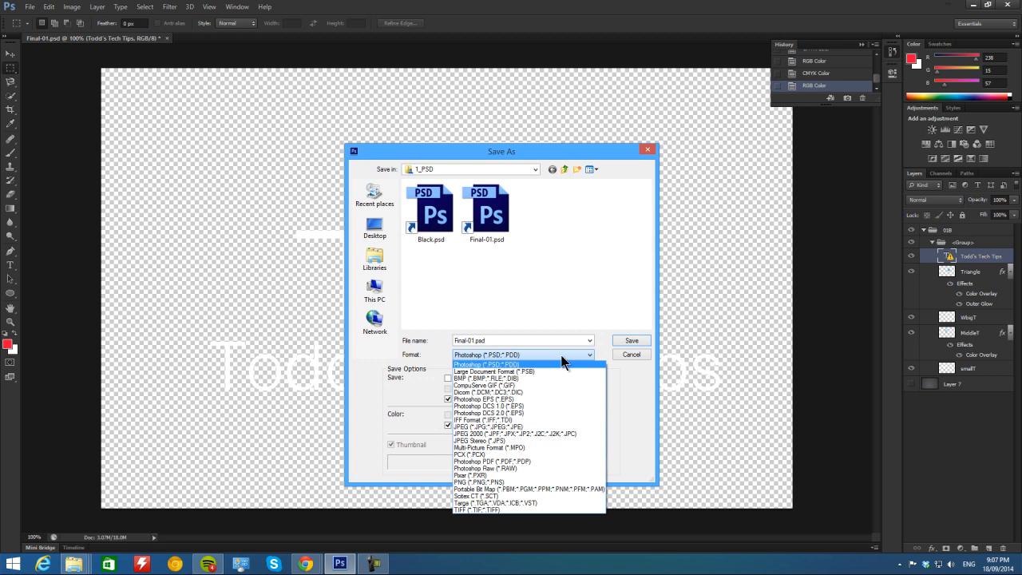
pyautogui.click(630, 354)
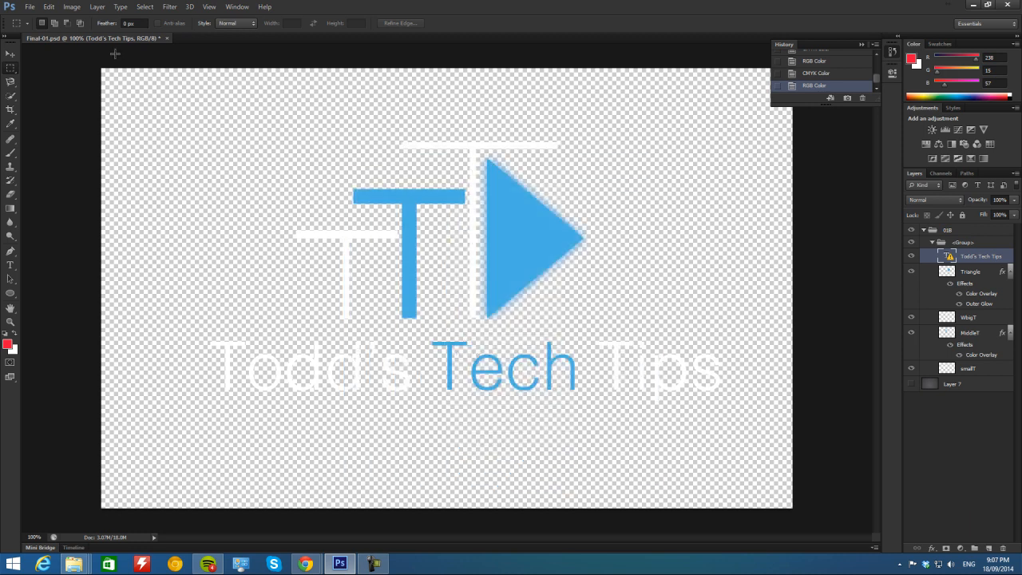
# Step: Switch the logo to CMYK Color, choosing Don't Merge to keep layers
pyautogui.click(72, 7)
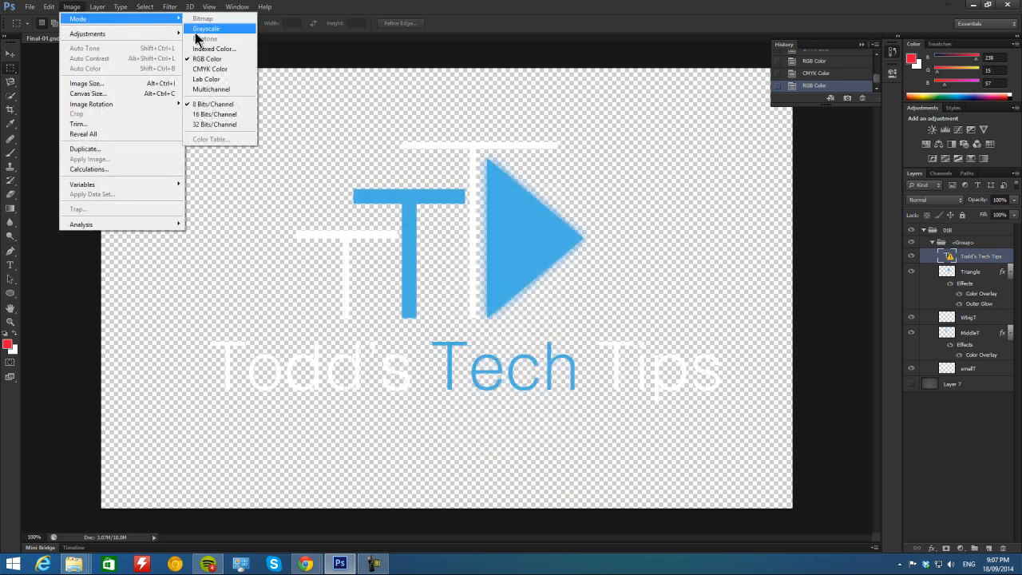
pyautogui.click(205, 29)
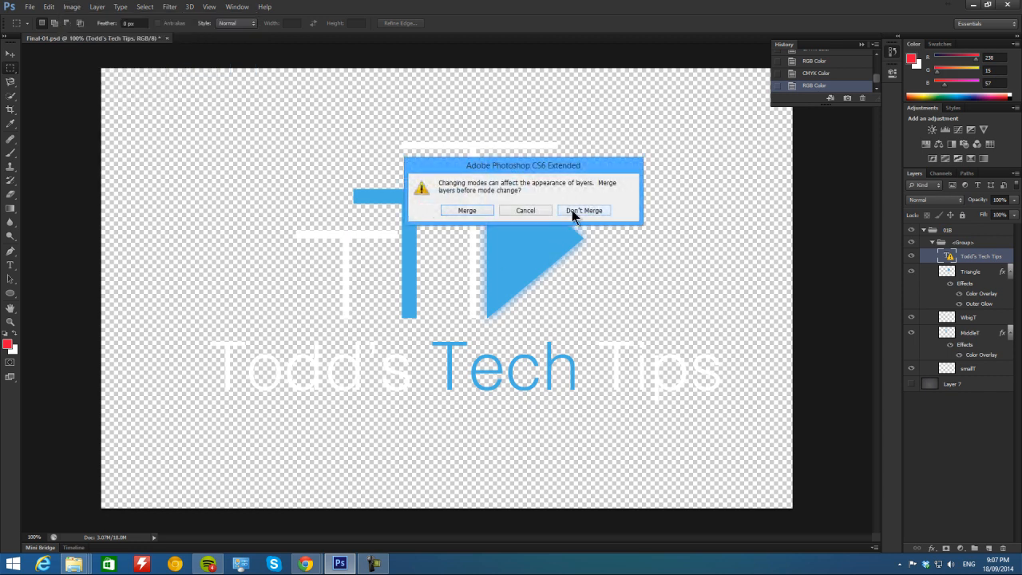
pyautogui.click(583, 210)
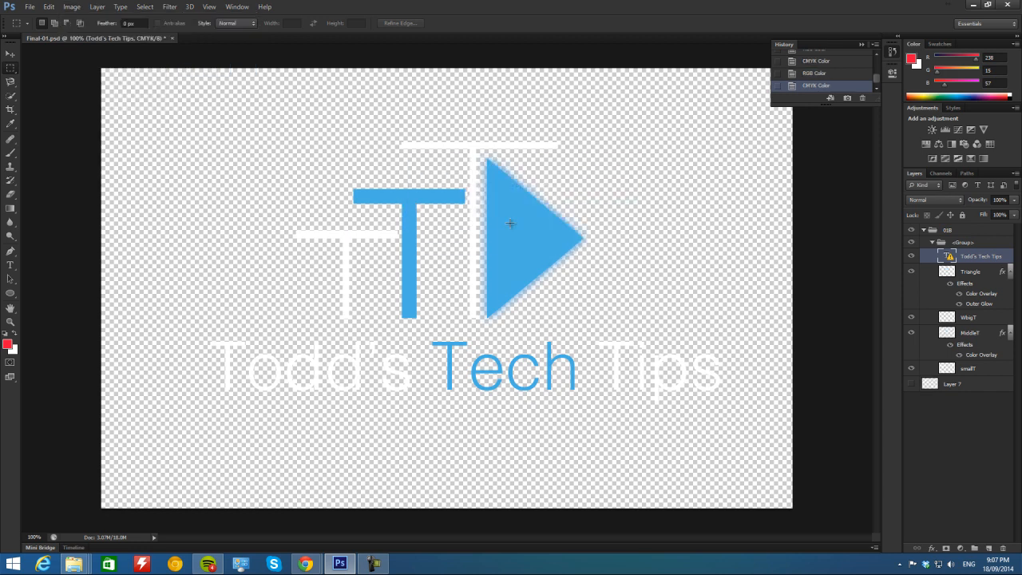
# Step: Open Save As for the CMYK logo to see its shorter format list without PNG
pyautogui.click(30, 7)
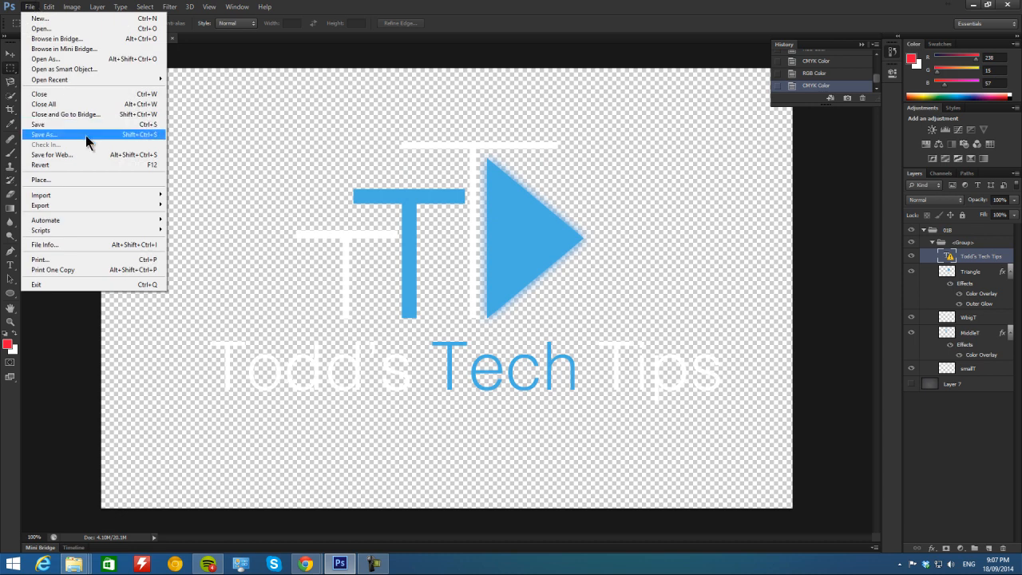
pyautogui.click(44, 134)
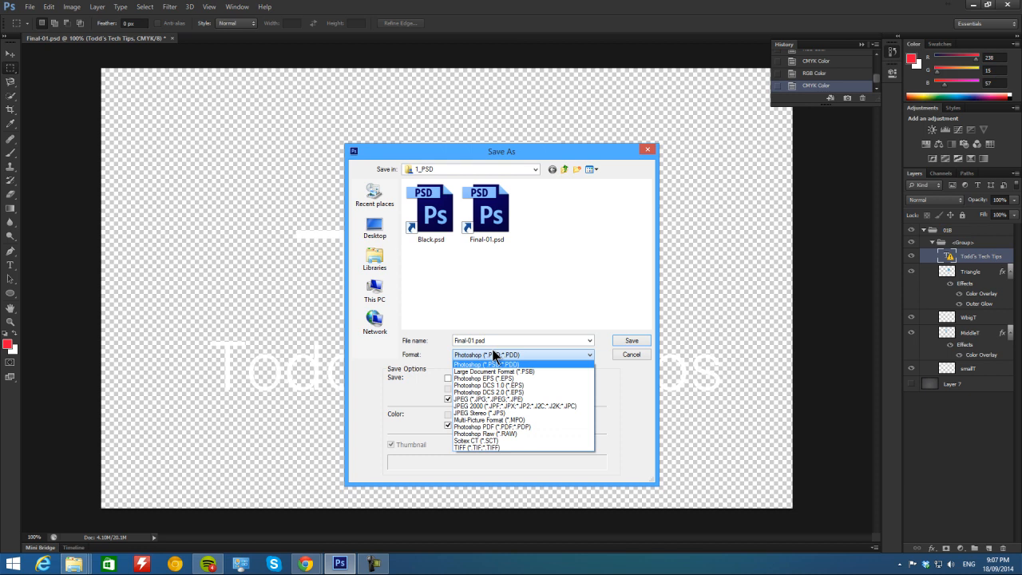
pyautogui.moveTo(633, 367)
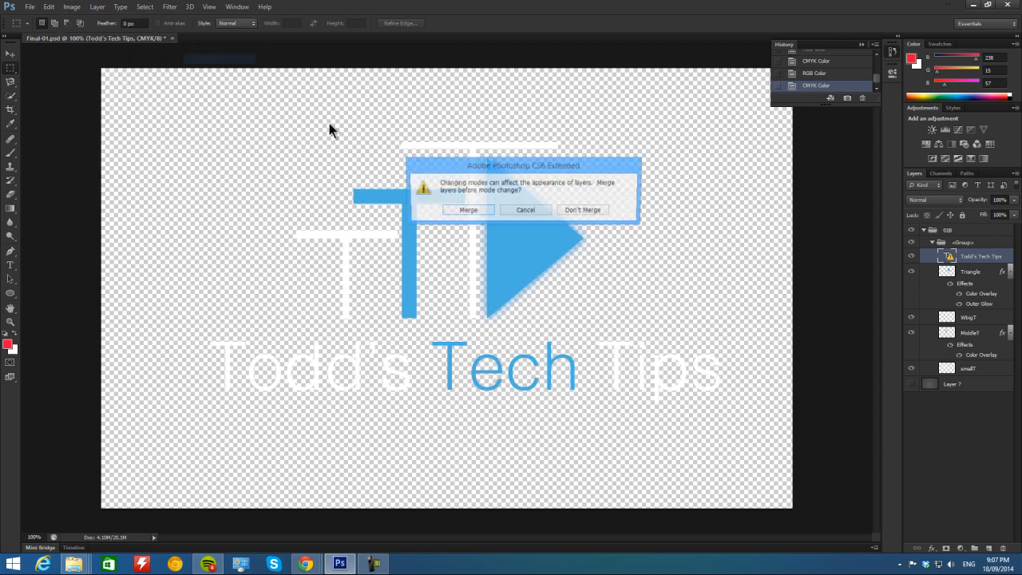
# Step: Confirm Don't Merge so the logo becomes RGB with its layers intact
pyautogui.click(583, 209)
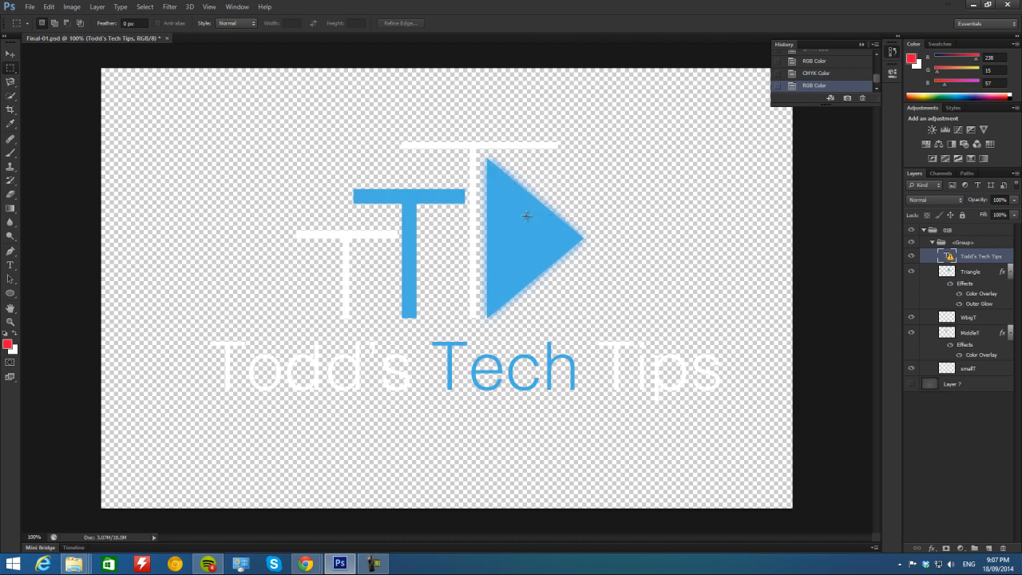
pyautogui.moveTo(494, 244)
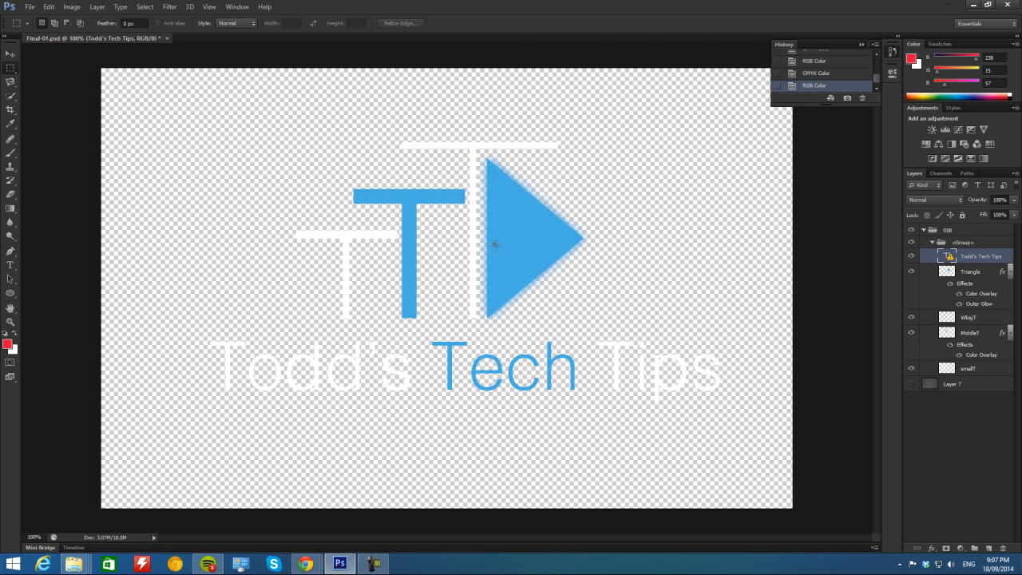